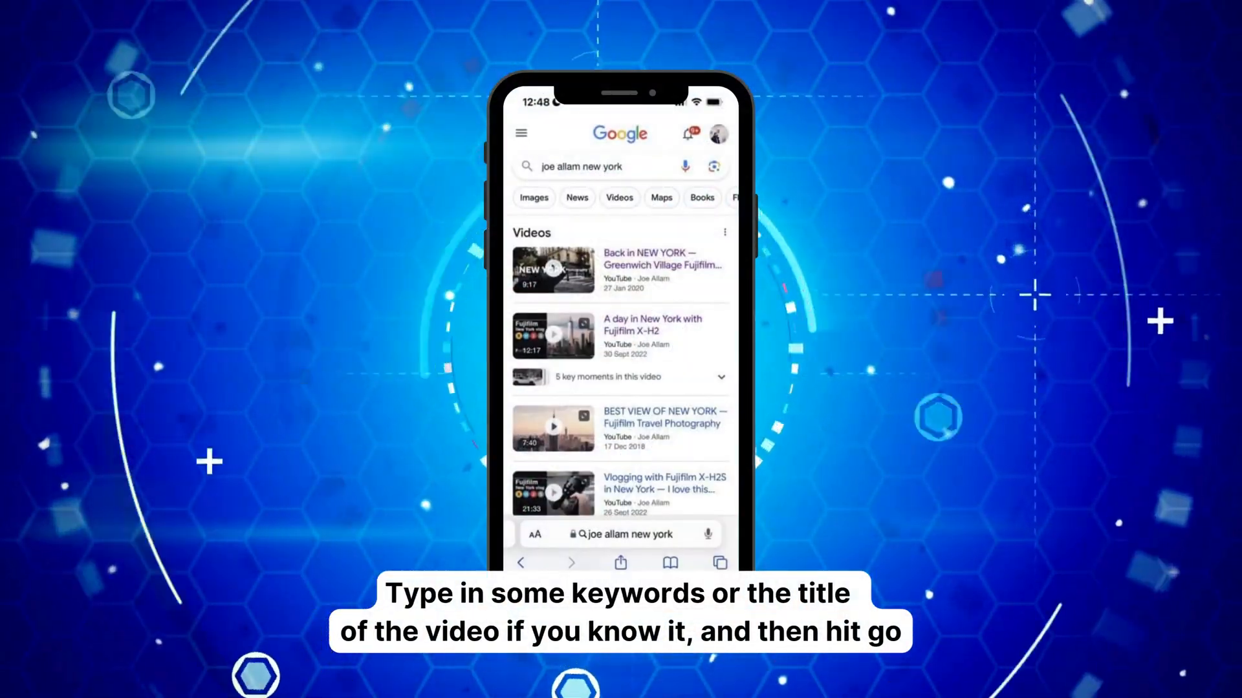
Search Google in Safari for 'joe allam new york' to reach its YouTube video results
left_click(553, 428)
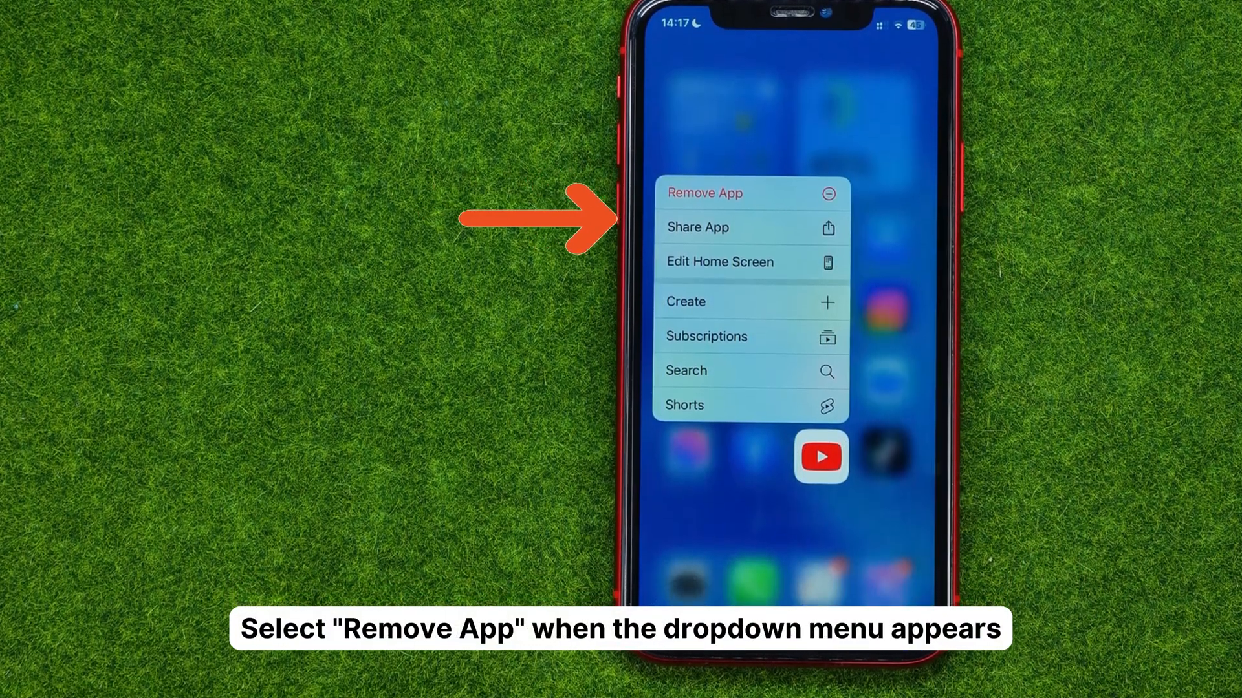
Choose Remove App for YouTube, bringing up the deletion confirmation prompt
left_click(704, 192)
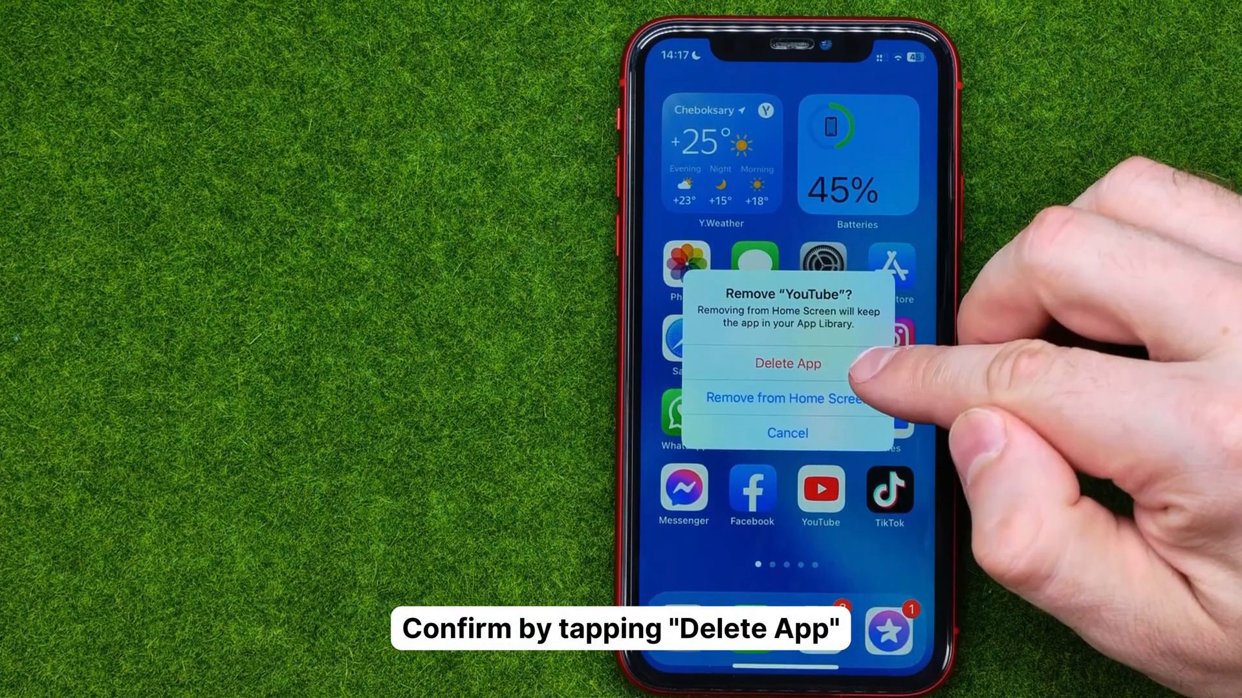